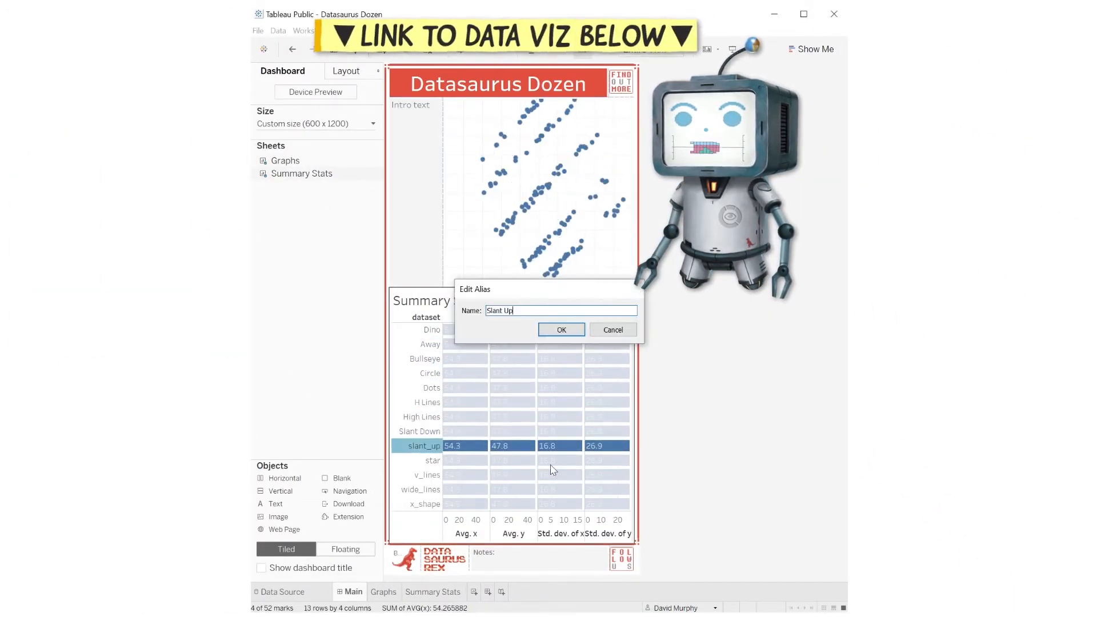
- Select the Bullseye, Dots and Slant Up rows to view each dataset's scatter shape
{"action": "left_click", "coordinate": [560, 329]}
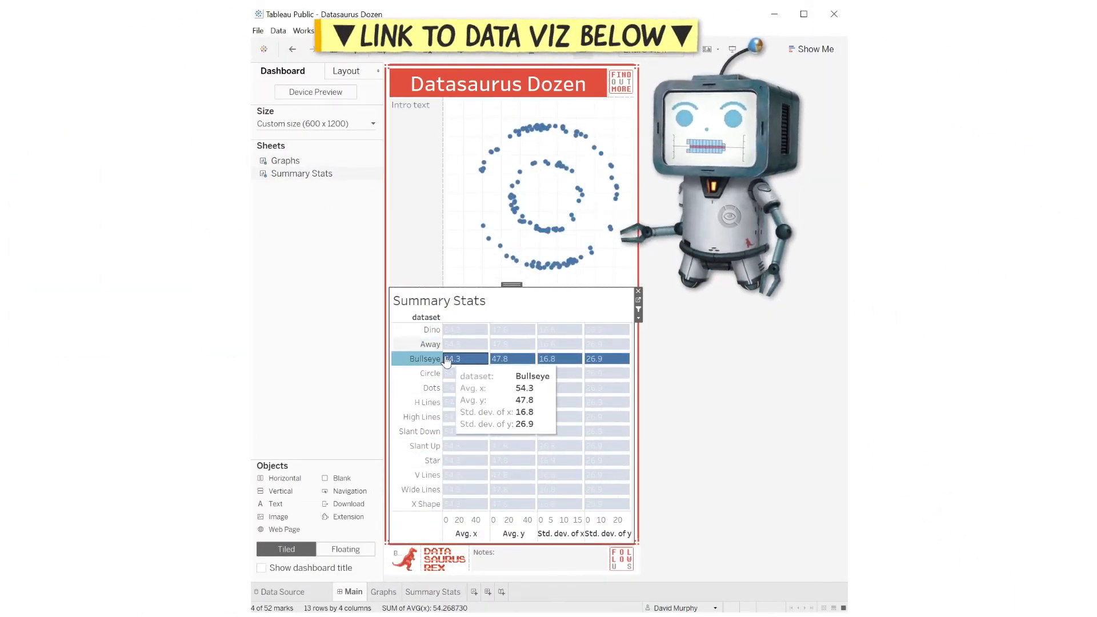
{"action": "left_click", "coordinate": [431, 387]}
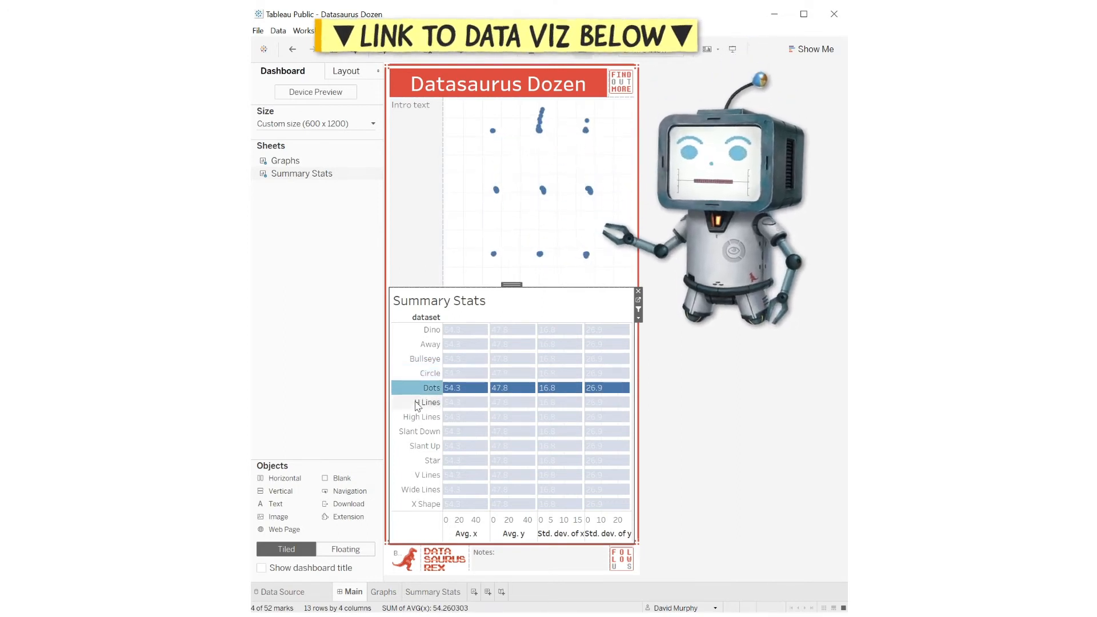
{"action": "left_click", "coordinate": [425, 446]}
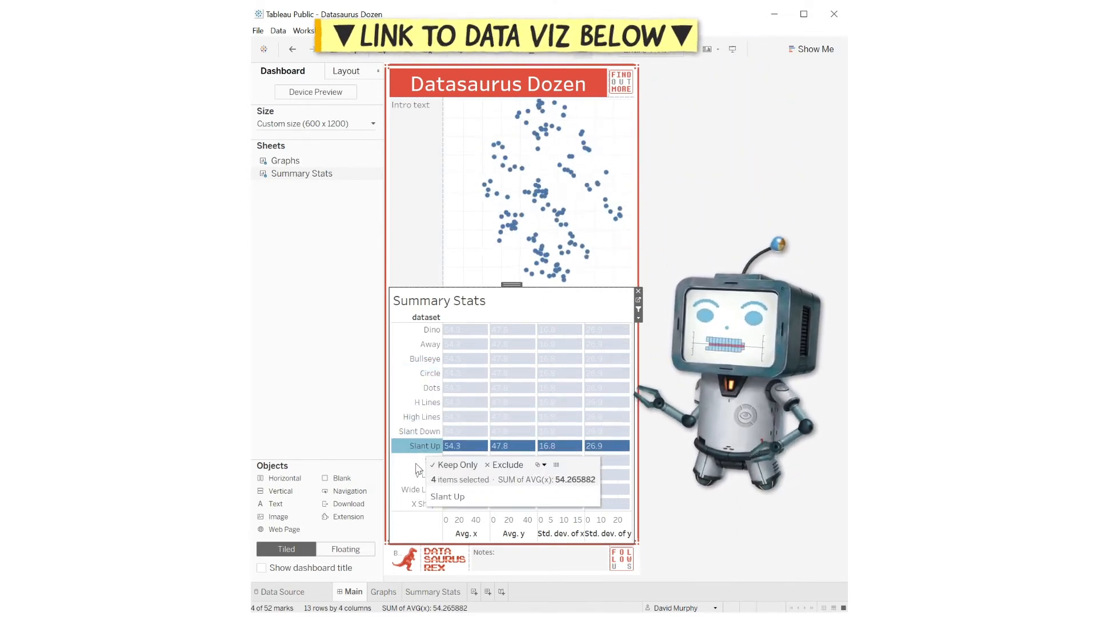